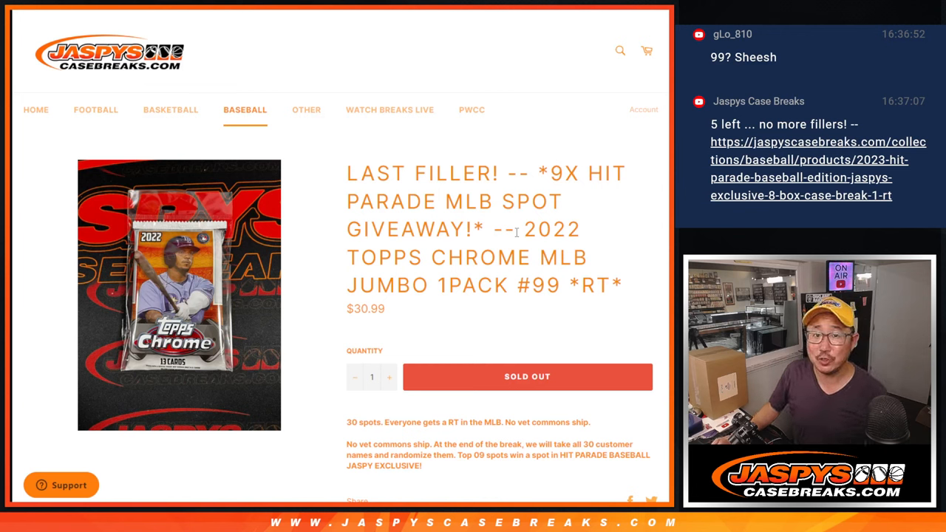
Step: Review the sold-out Hit Parade spot giveaway listing and switch to the RANDOM.ORG Dice Roller
double_click(550, 229)
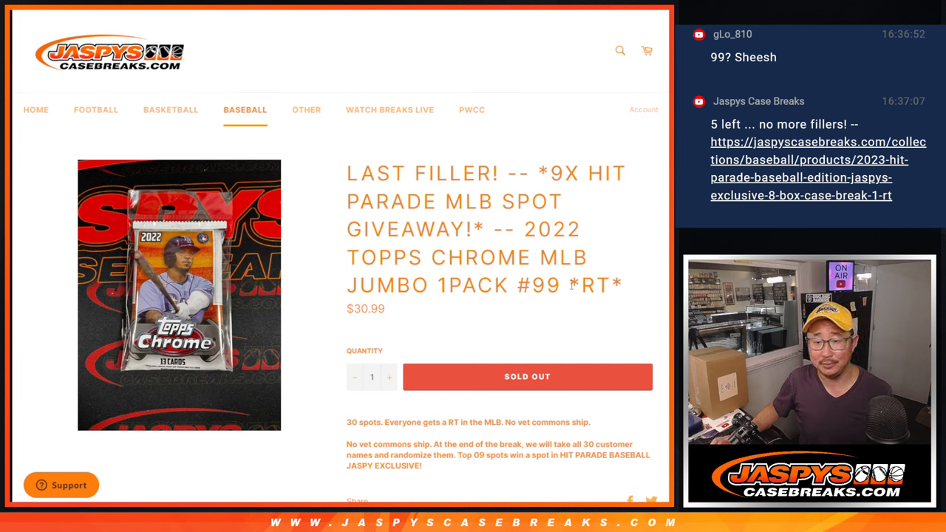
mouse_move(499, 174)
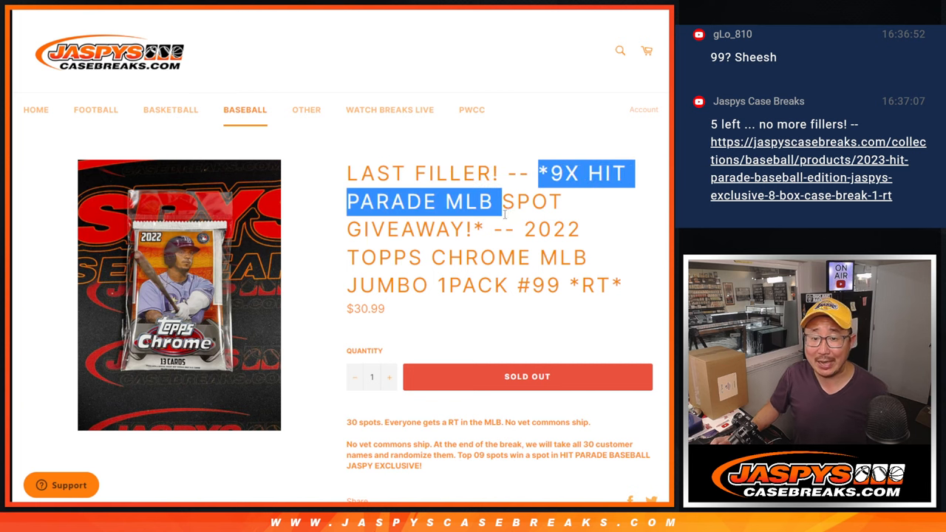
click(503, 201)
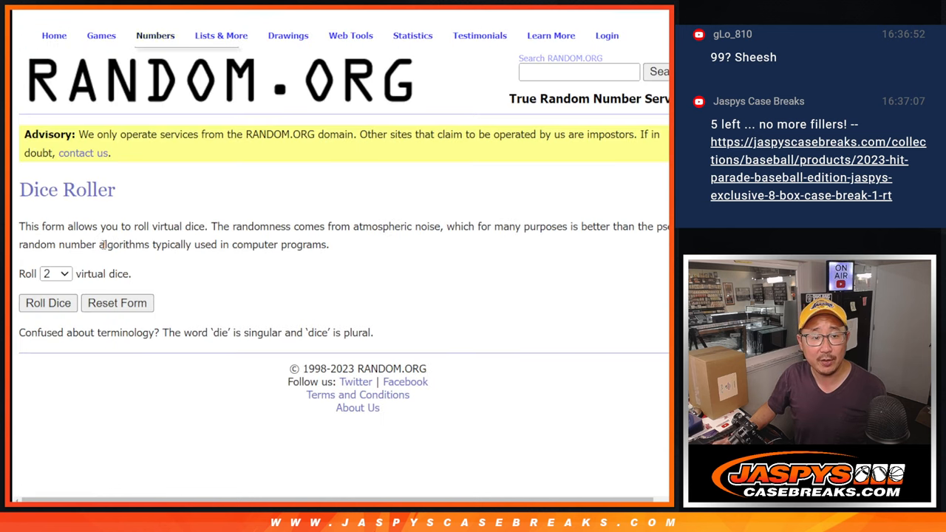
Step: Roll the two dice, then shuffle the 30 customer names and 30 MLB teams in the List Randomizer
click(47, 303)
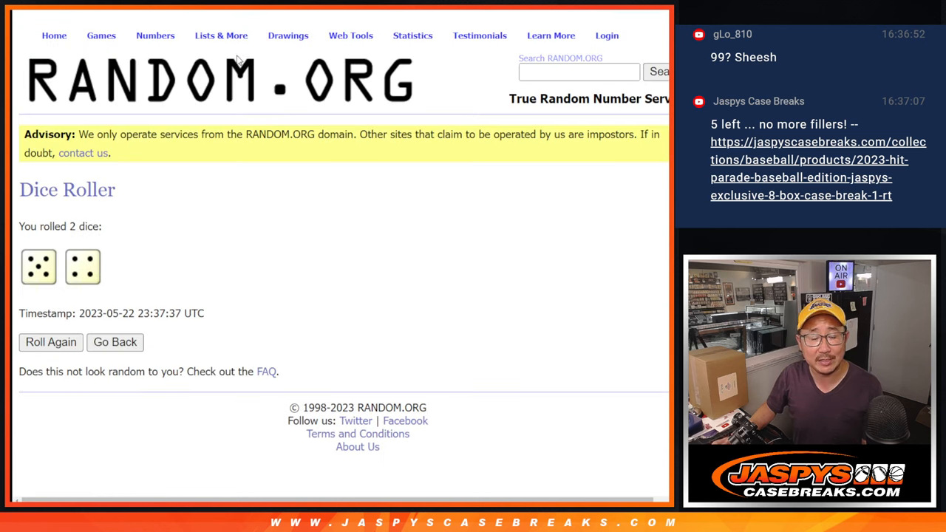
click(222, 35)
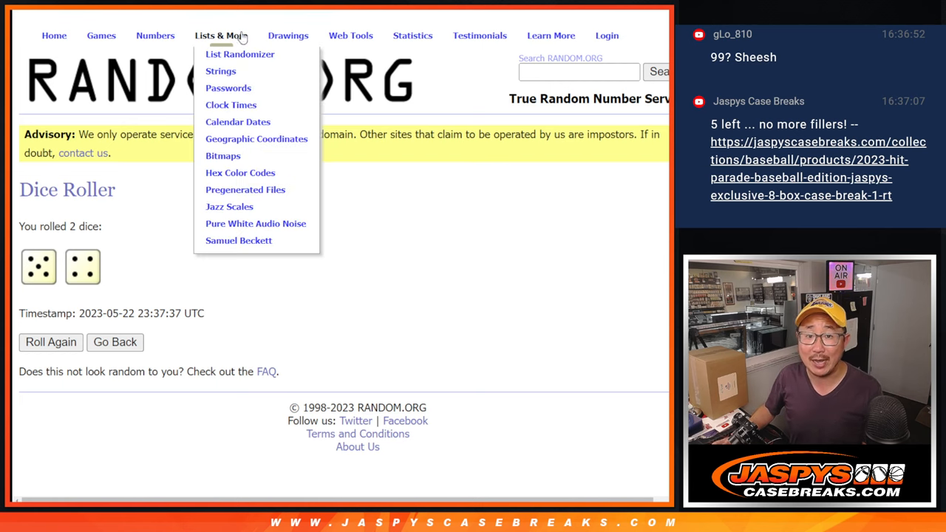
click(240, 53)
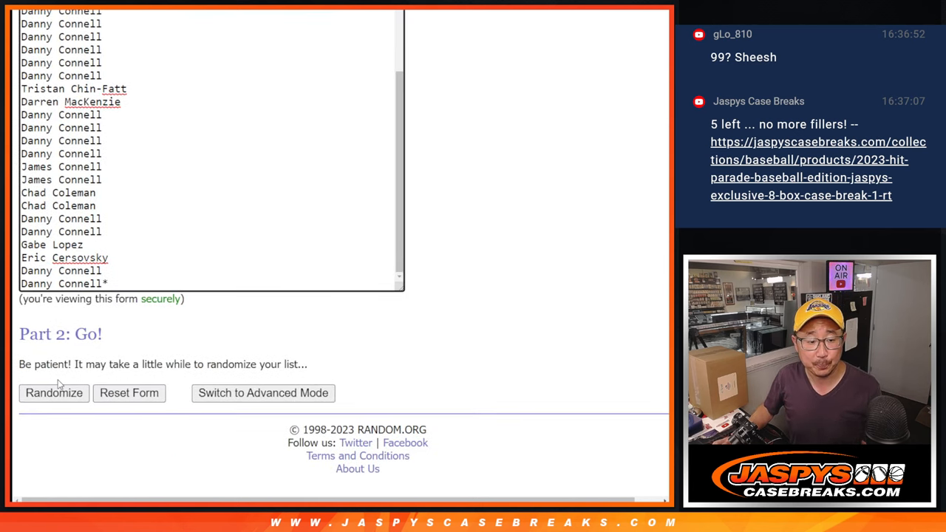
click(54, 394)
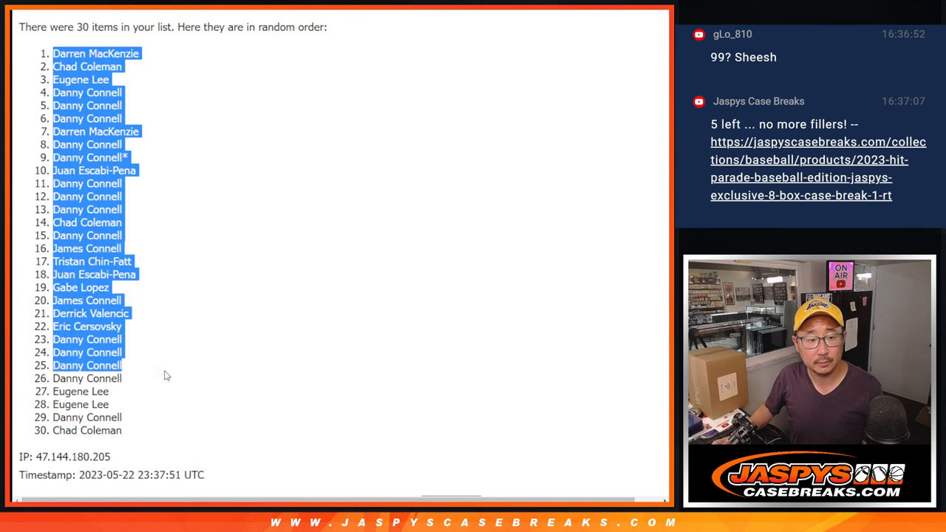
scroll(down, 3)
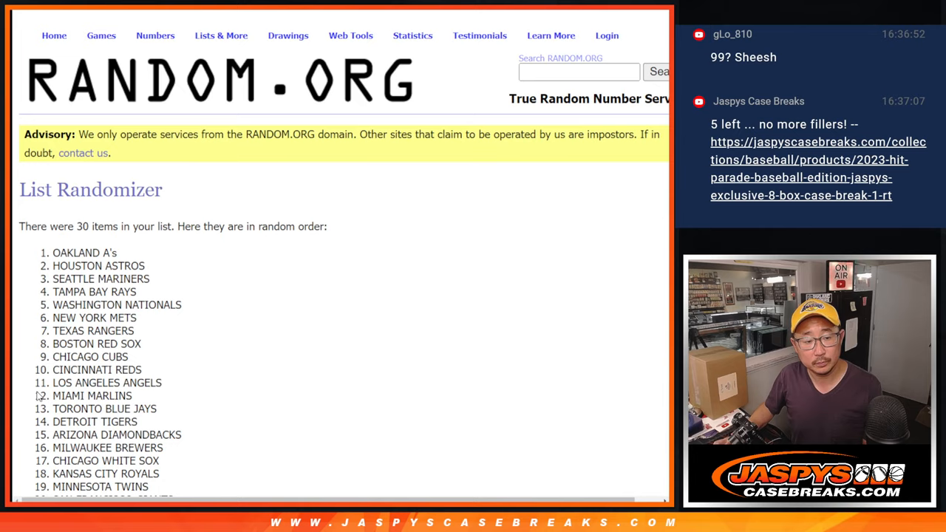
Step: Reshuffle the 30-team list with Again! and place names and teams in columns A and B of the sheet
scroll(down, 3)
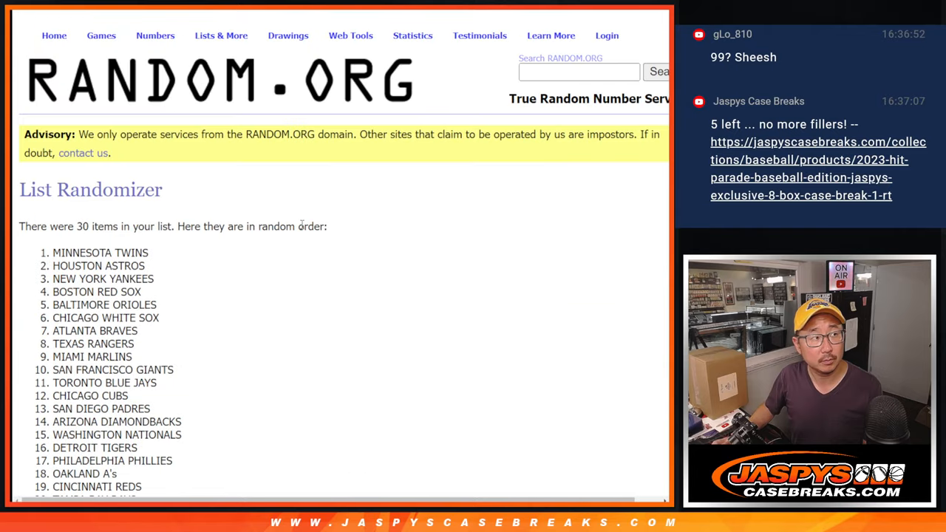
scroll(down, 3)
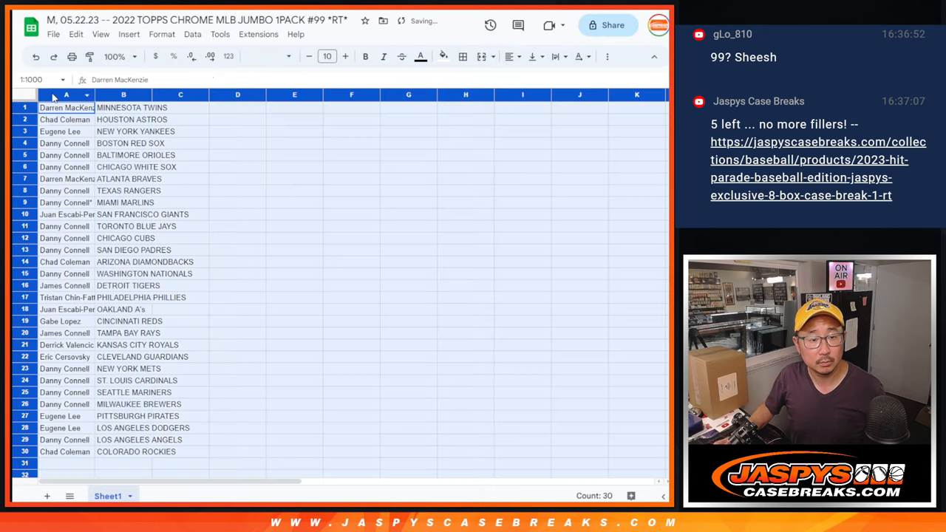
Step: Enlarge the name and team list to 12-point Martel and sort the sheet A to Z by team column
click(326, 56)
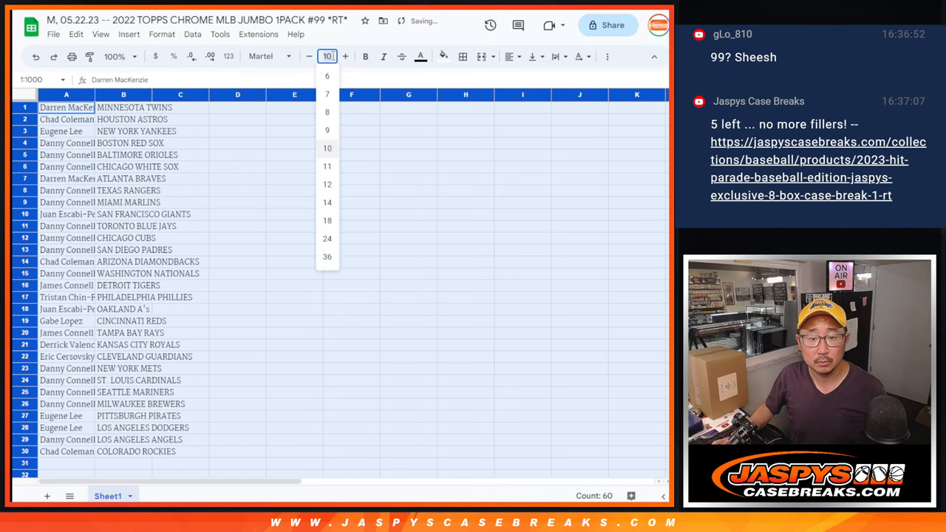
click(111, 56)
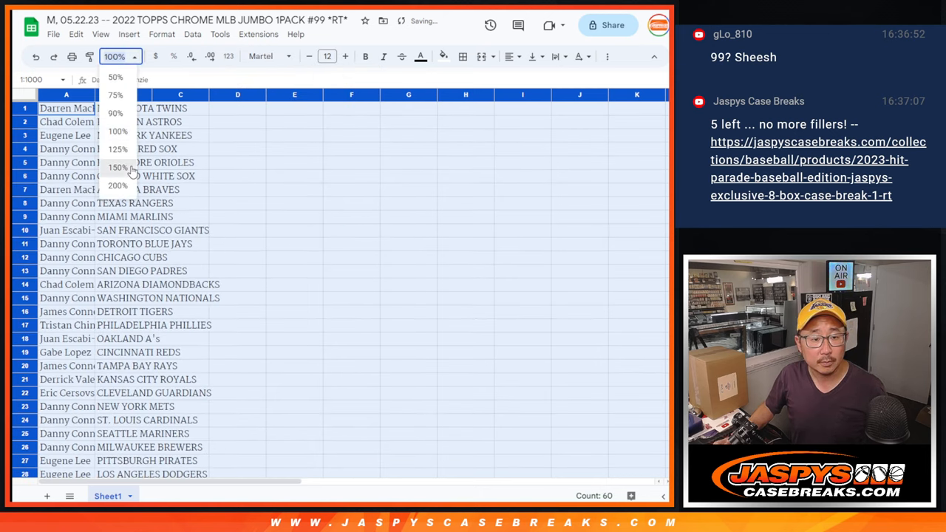
click(118, 167)
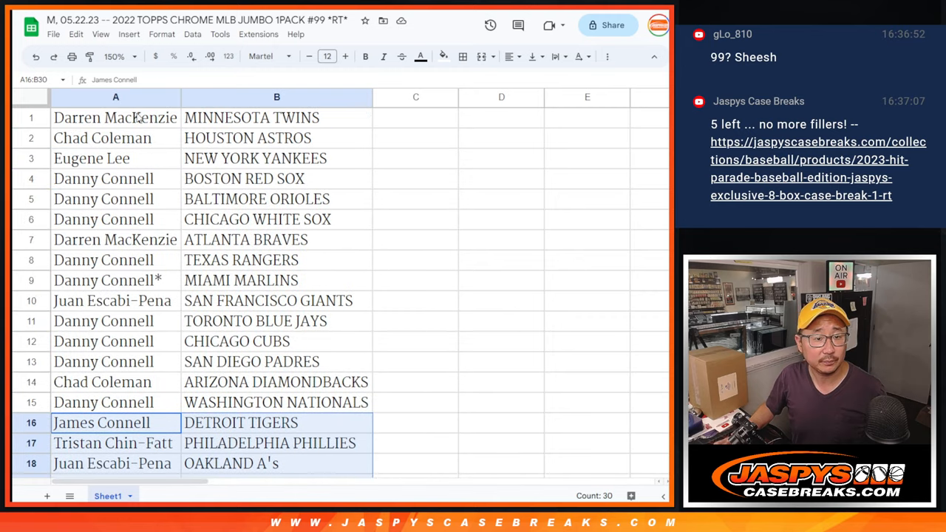
right_click(276, 98)
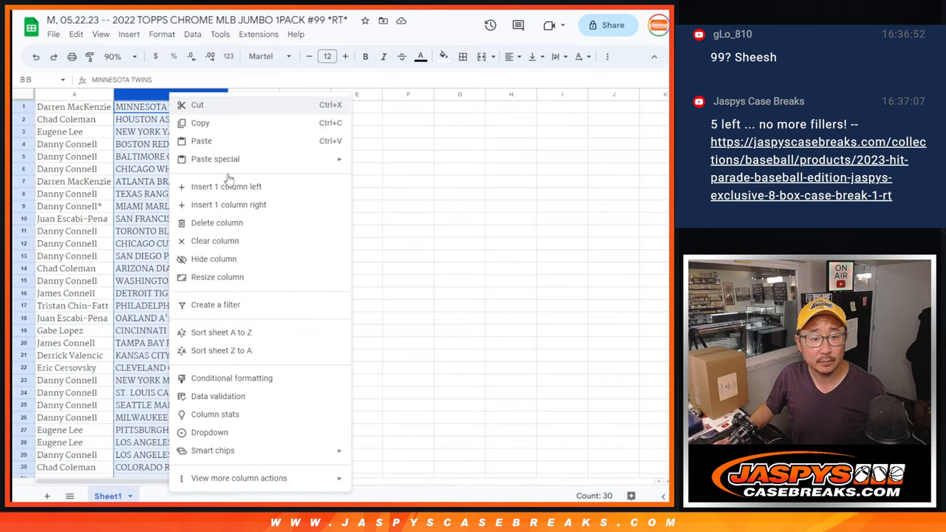
click(220, 331)
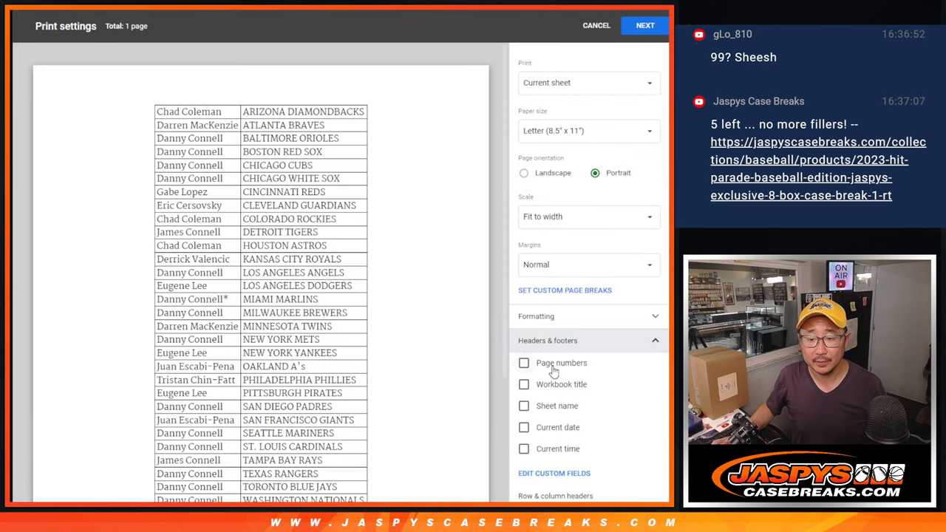
Step: Print the team-sorted list of 30 customer–team pairings
click(644, 25)
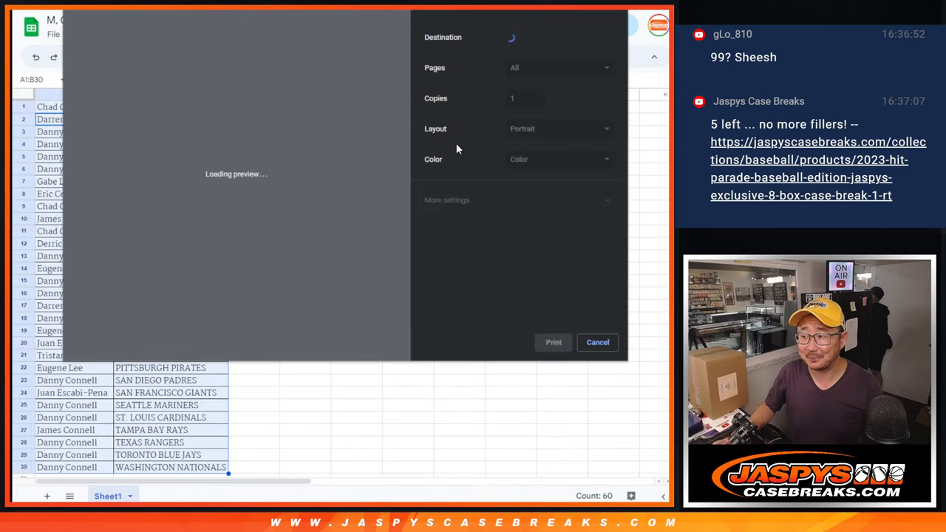
click(597, 344)
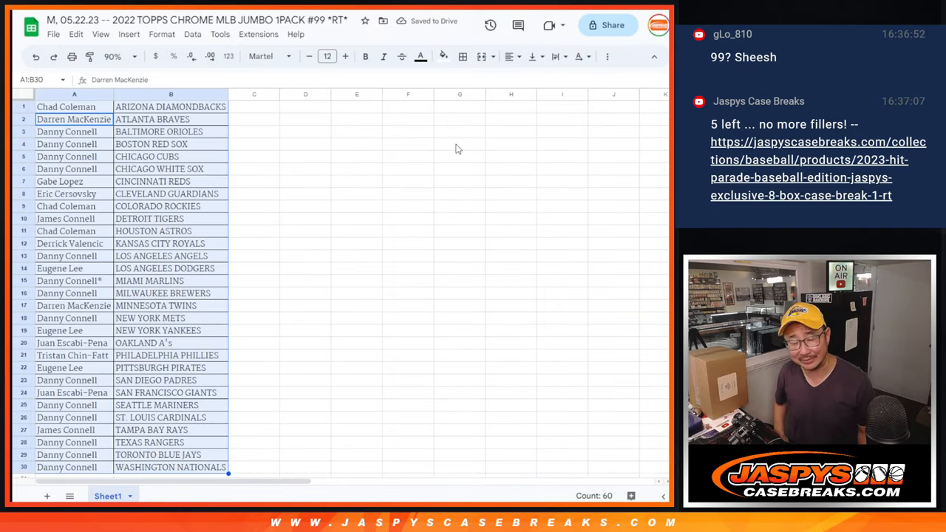
mouse_move(466, 169)
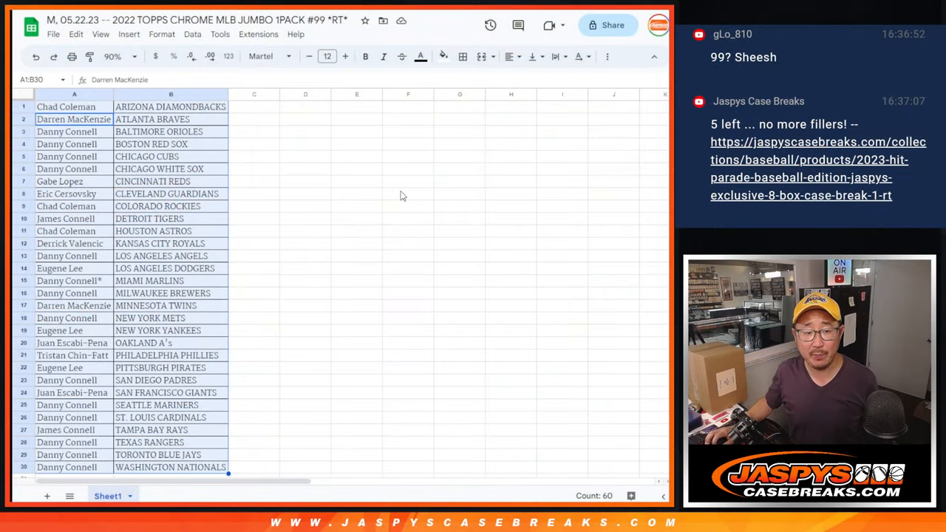
Step: Scroll through the printed sheet view before returning to the RANDOM.ORG Dice Roller
scroll(down, 3)
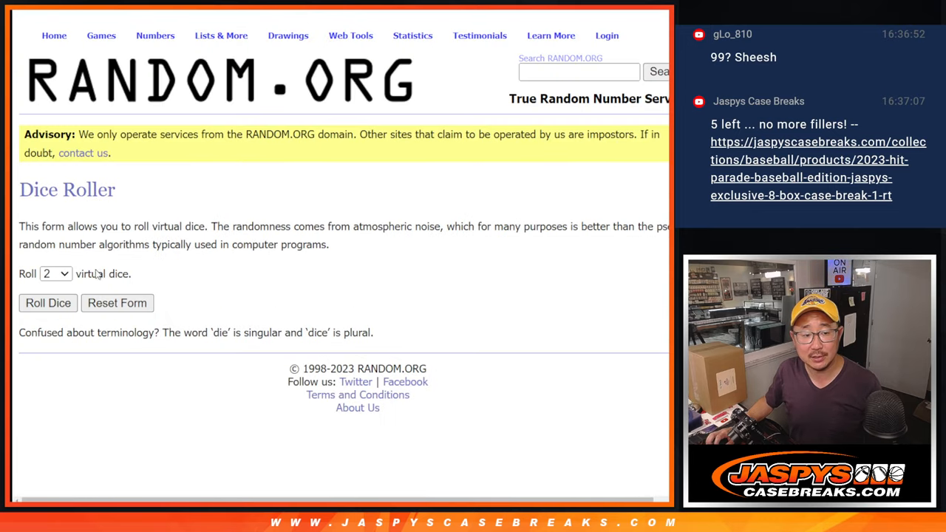
Step: Roll the dice again and shuffle the 30 customer names eight times for the final giveaway order
click(47, 302)
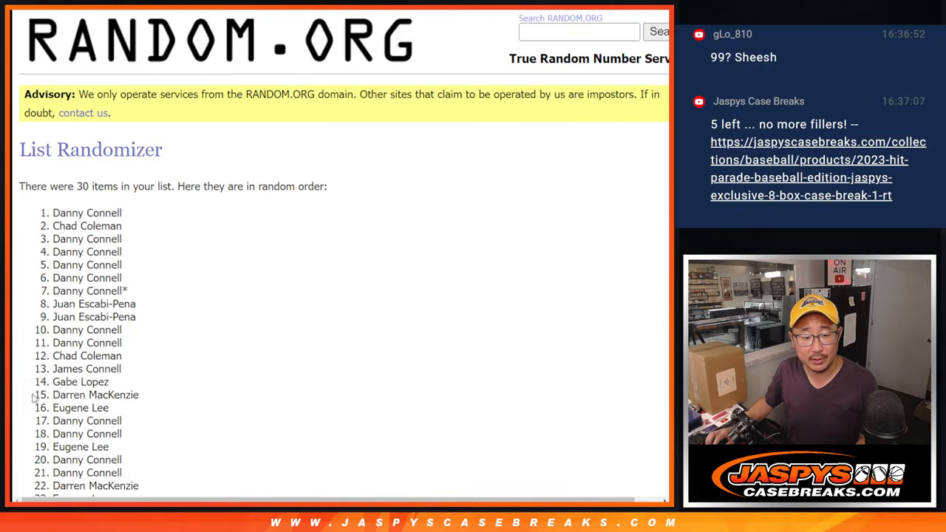
scroll(down, 3)
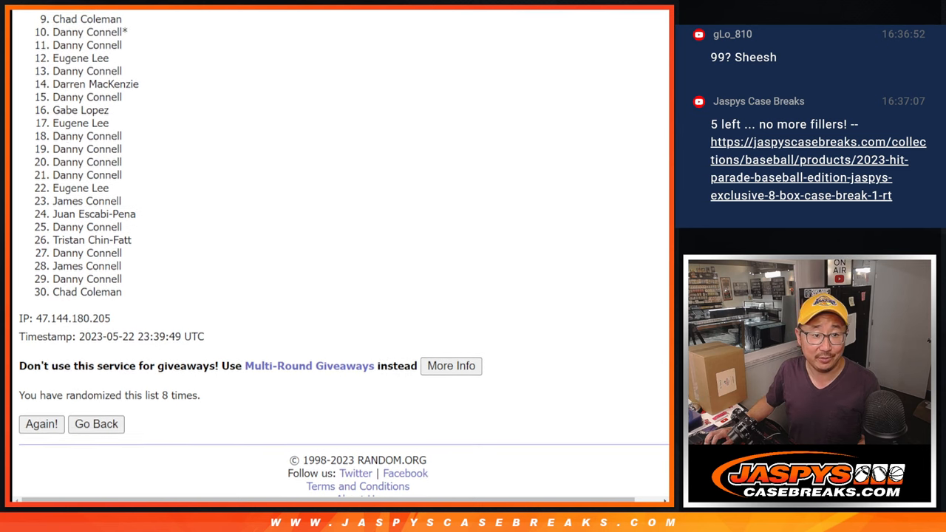
scroll(down, 3)
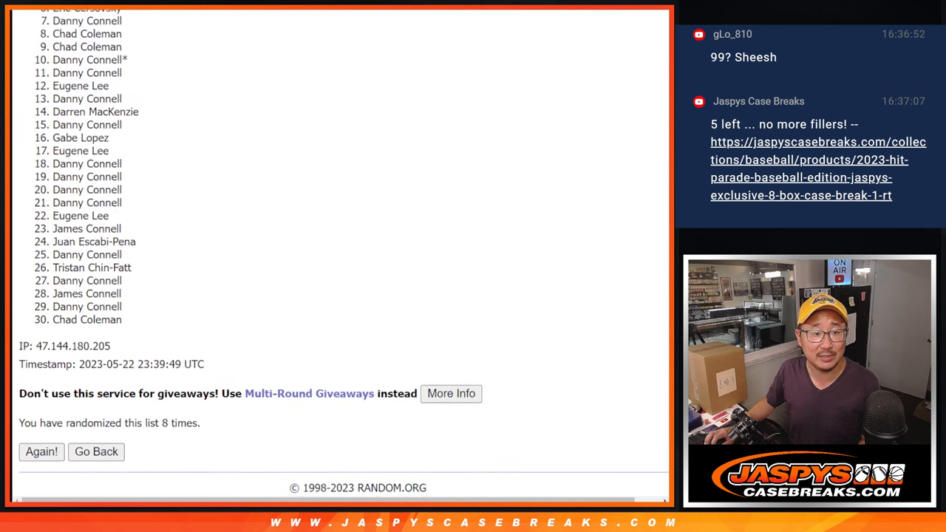
scroll(up, 3)
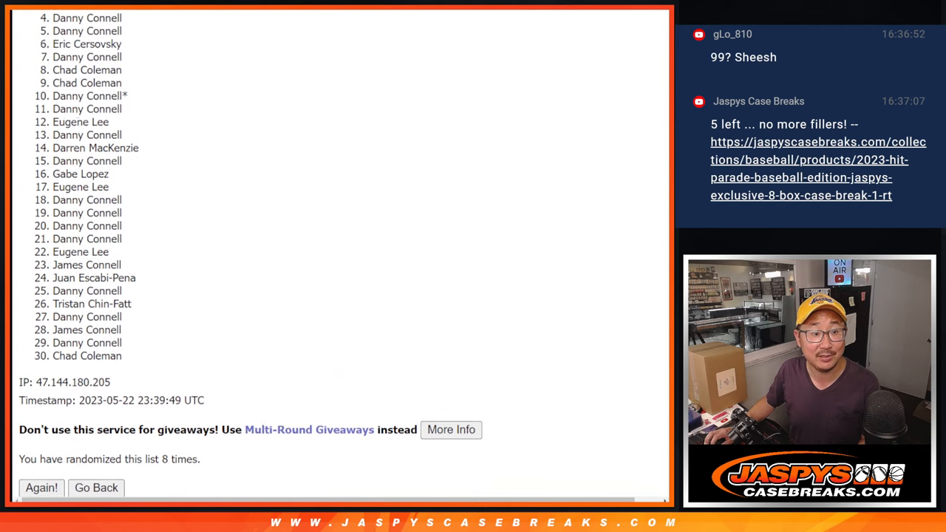